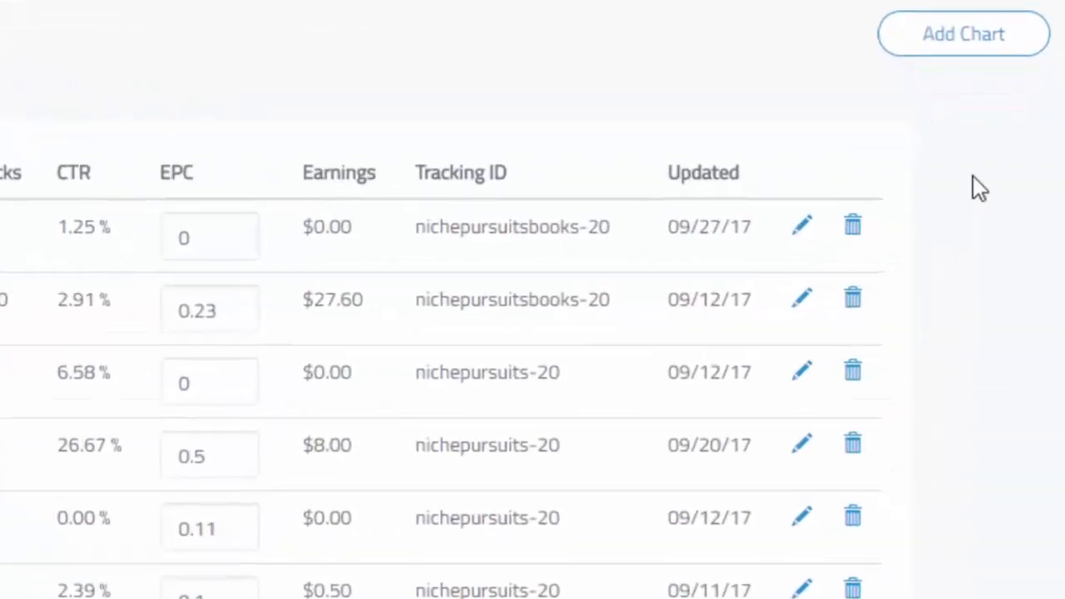
- Search Amazon products for 'wireless headphones' in a new TableLabs table
type("w")
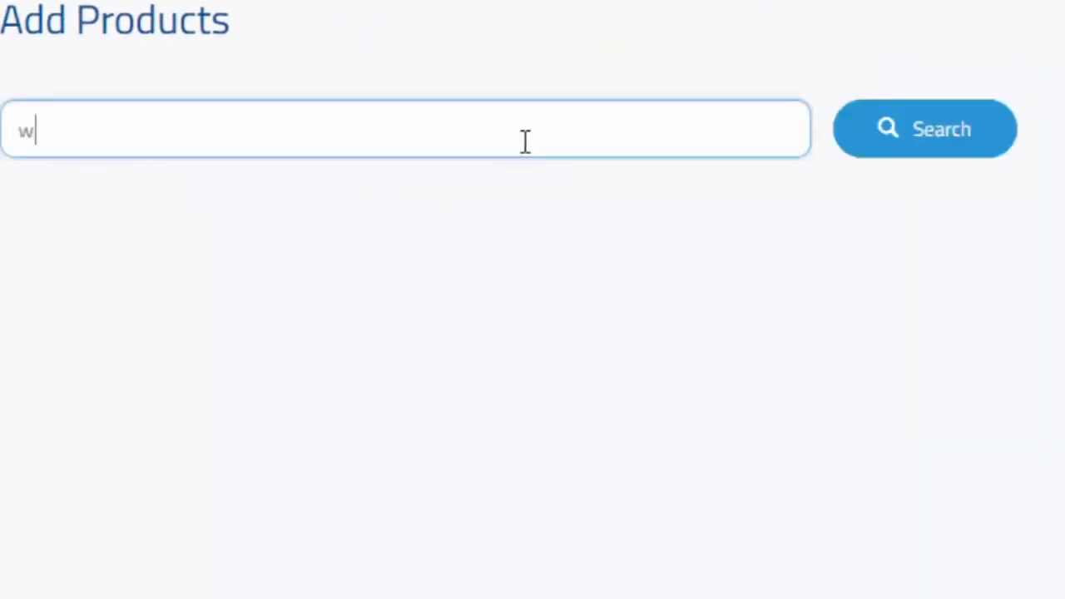
type("ireless headphones")
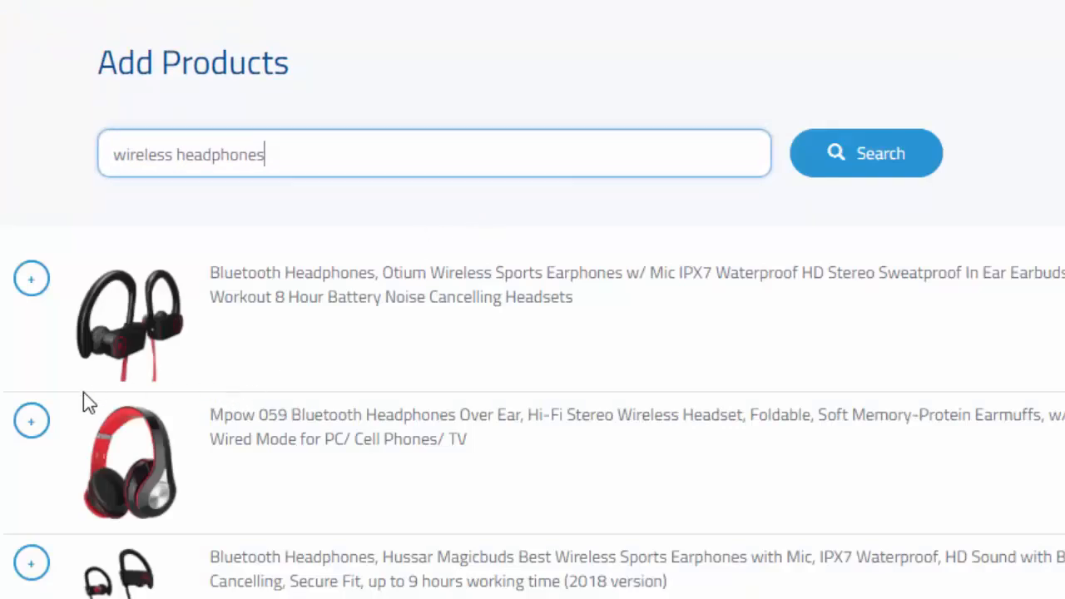
- Add the Mpow over-ear headphones to the table and browse further results
left_click(31, 421)
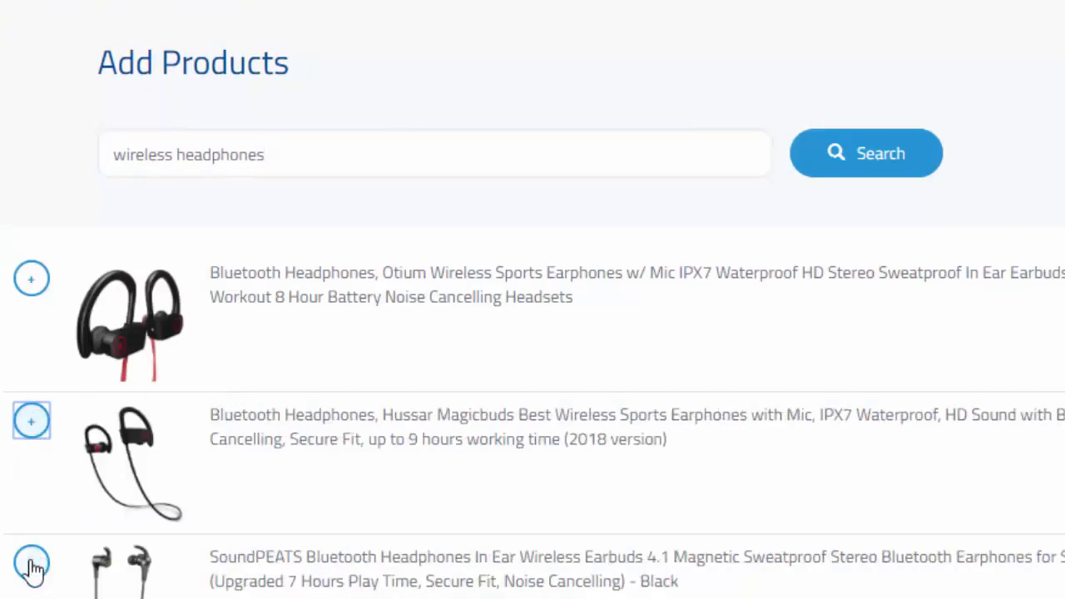
scroll("down", 3)
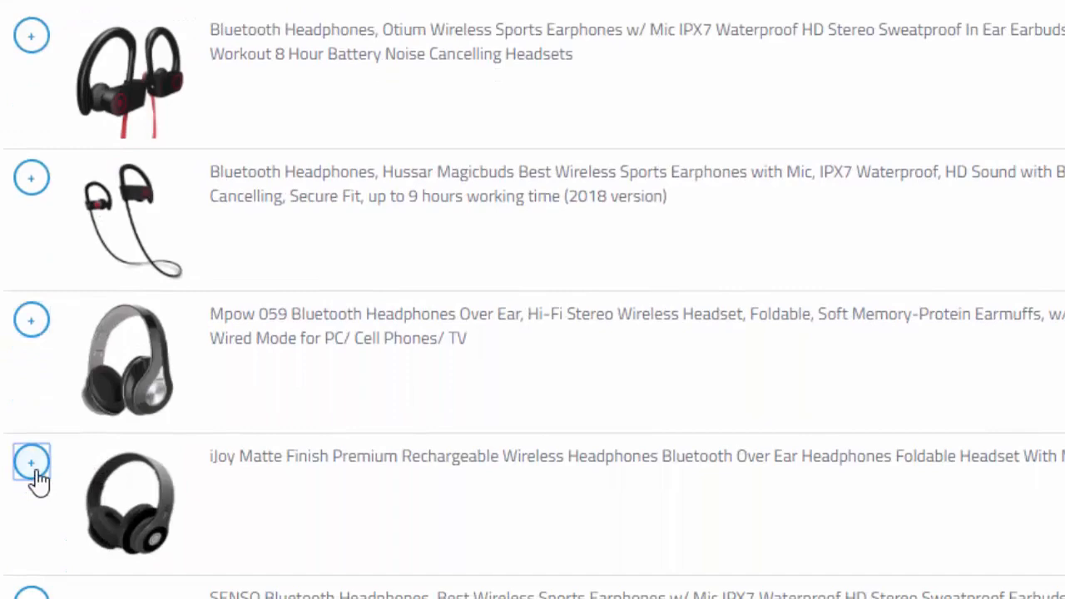
scroll("down", 3)
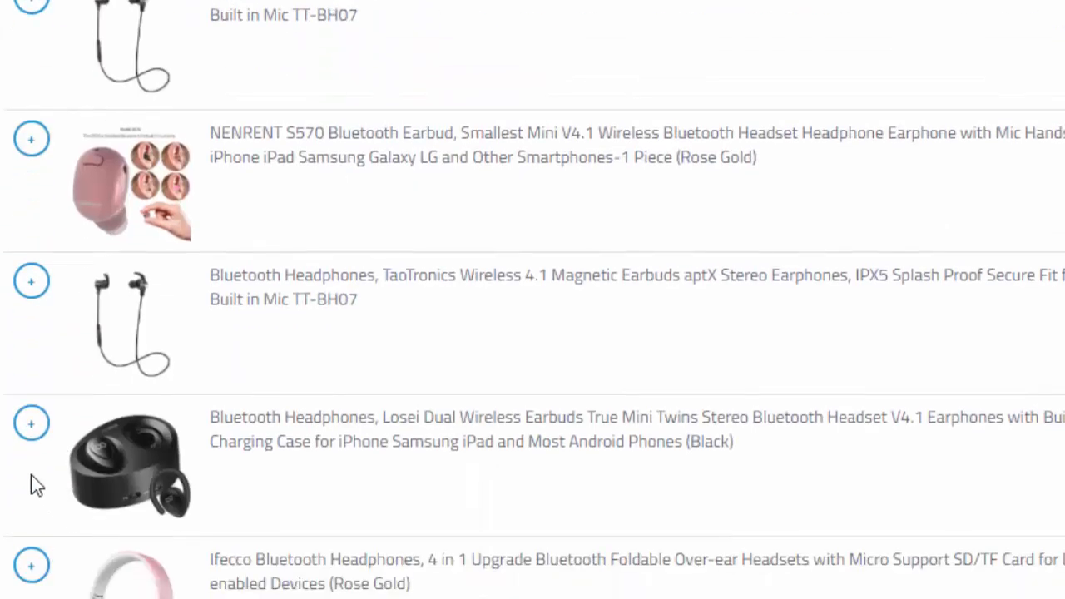
scroll("down", 3)
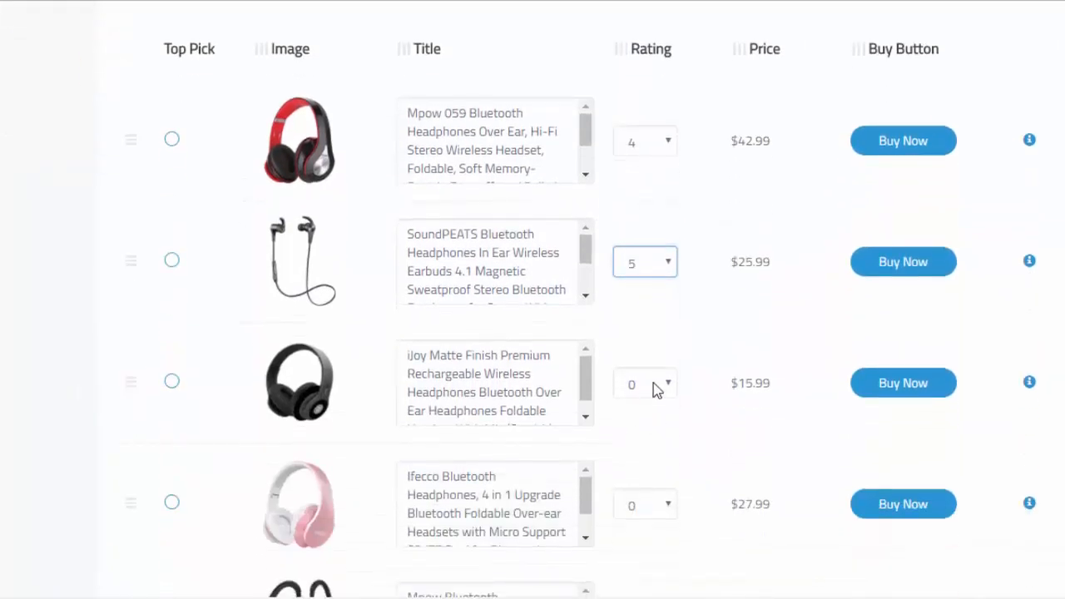
- Rate the iJoy headphones 5, mark them Top Pick, and show the embed code
left_click(645, 261)
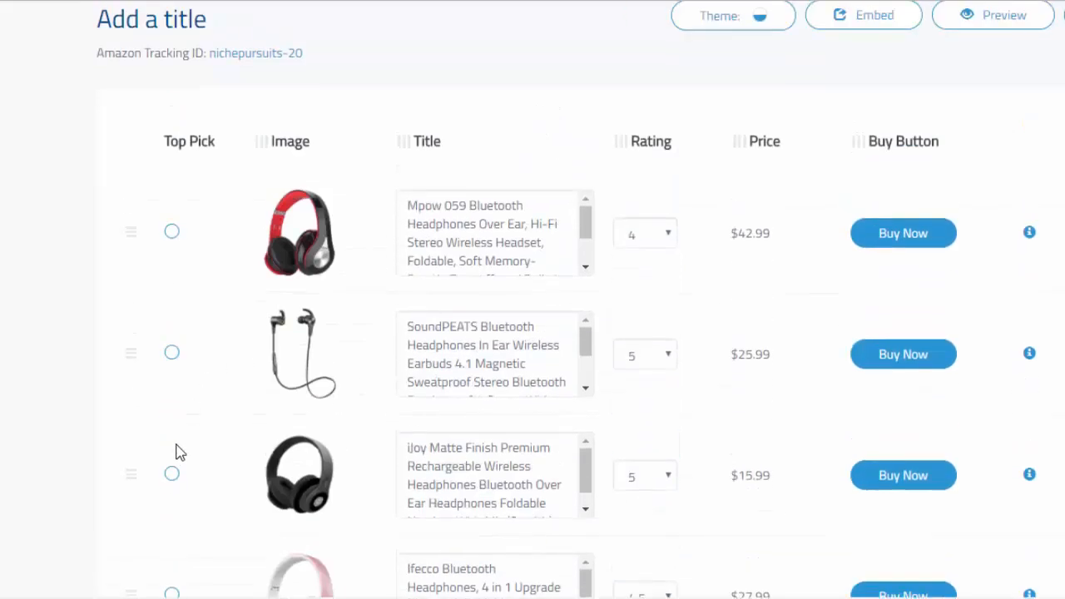
left_click(171, 472)
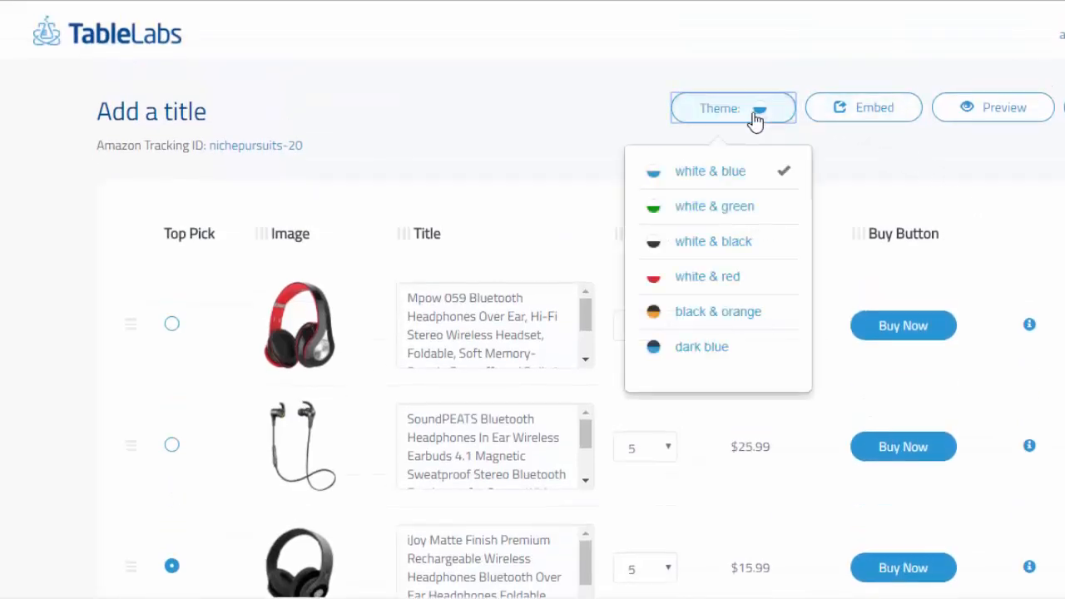
mouse_move(717, 279)
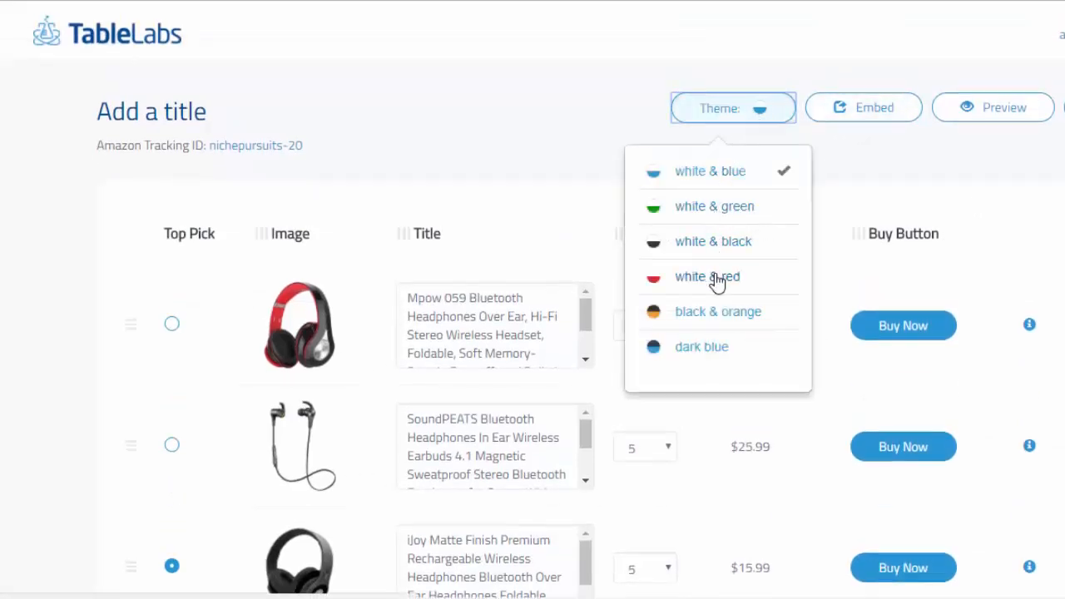
mouse_move(715, 175)
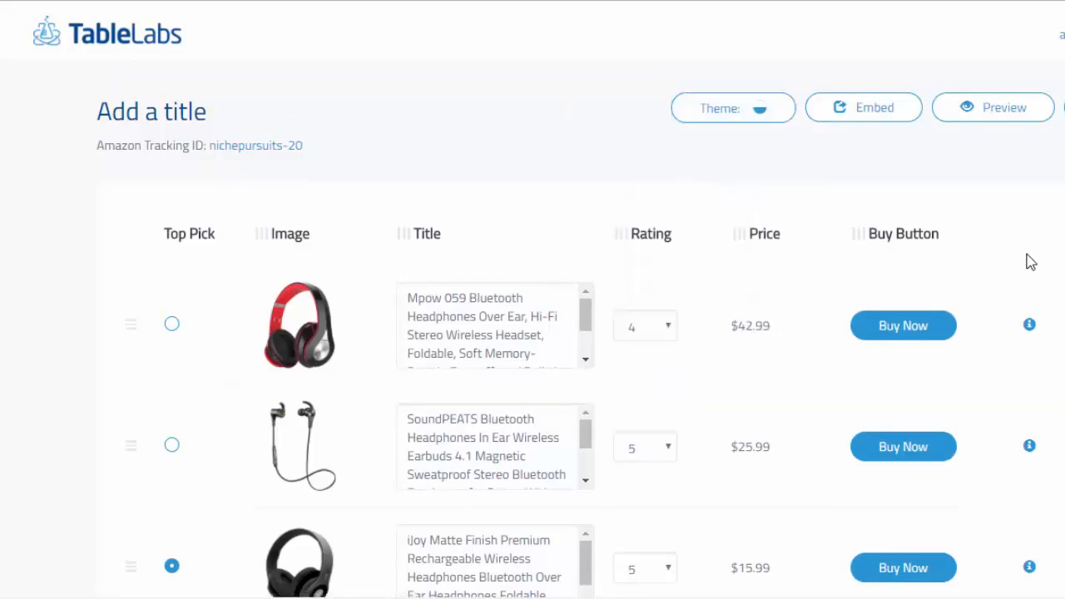
left_click(863, 107)
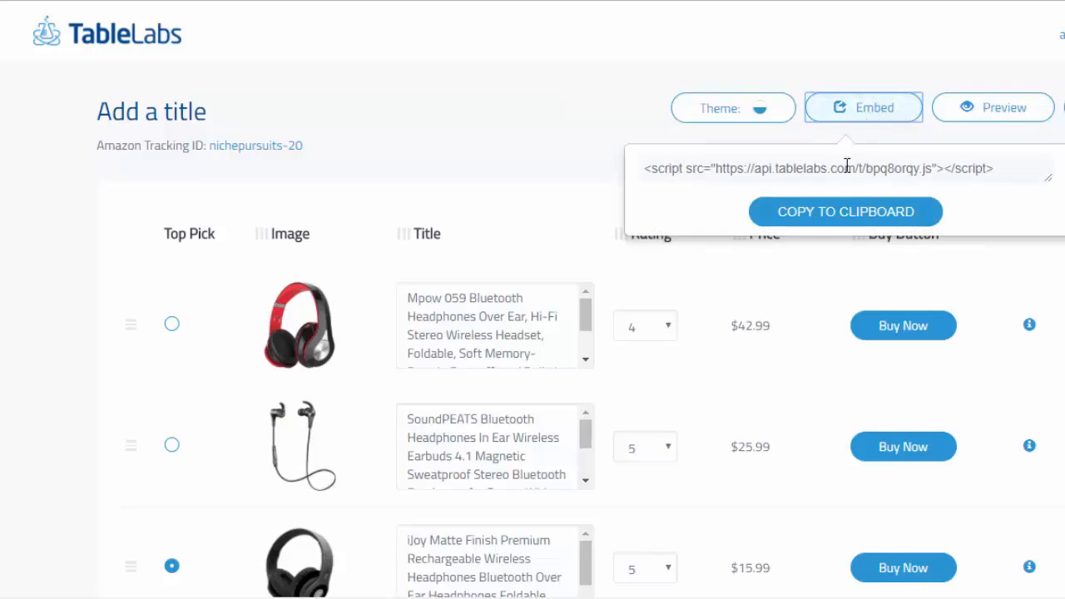
- Copy the embed script and update the Table Labs Demo page with it
left_click(819, 211)
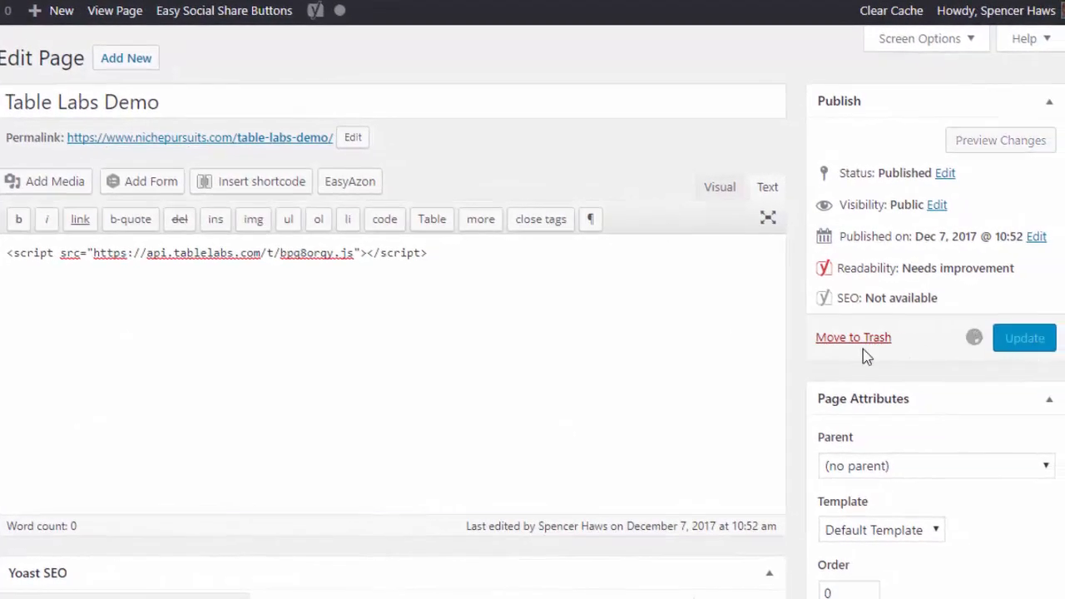
left_click(1024, 337)
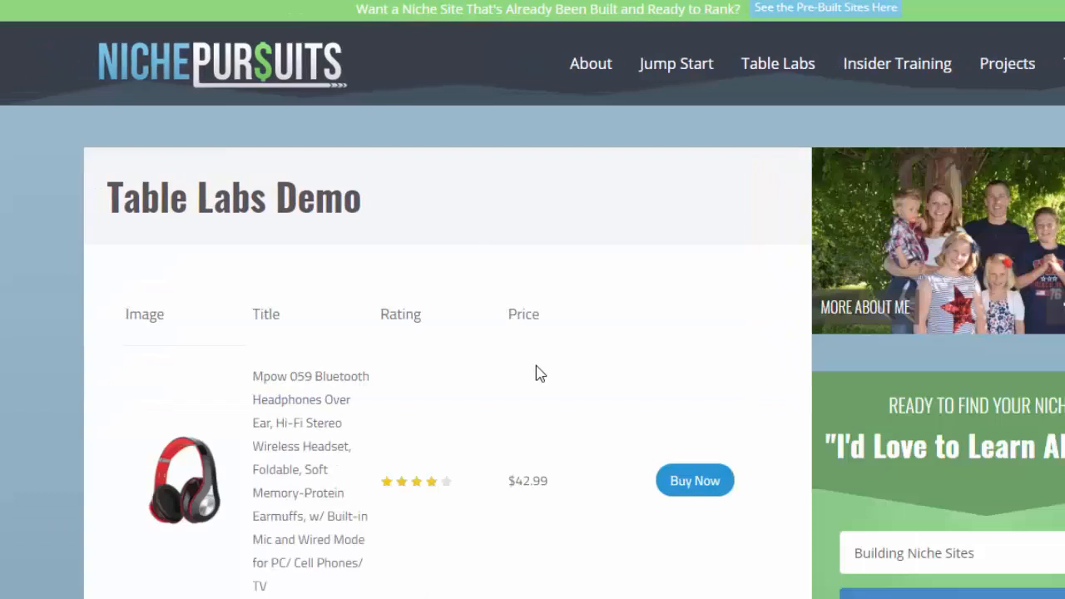
- Scroll through the published page to review the headphone comparison table
scroll("down", 3)
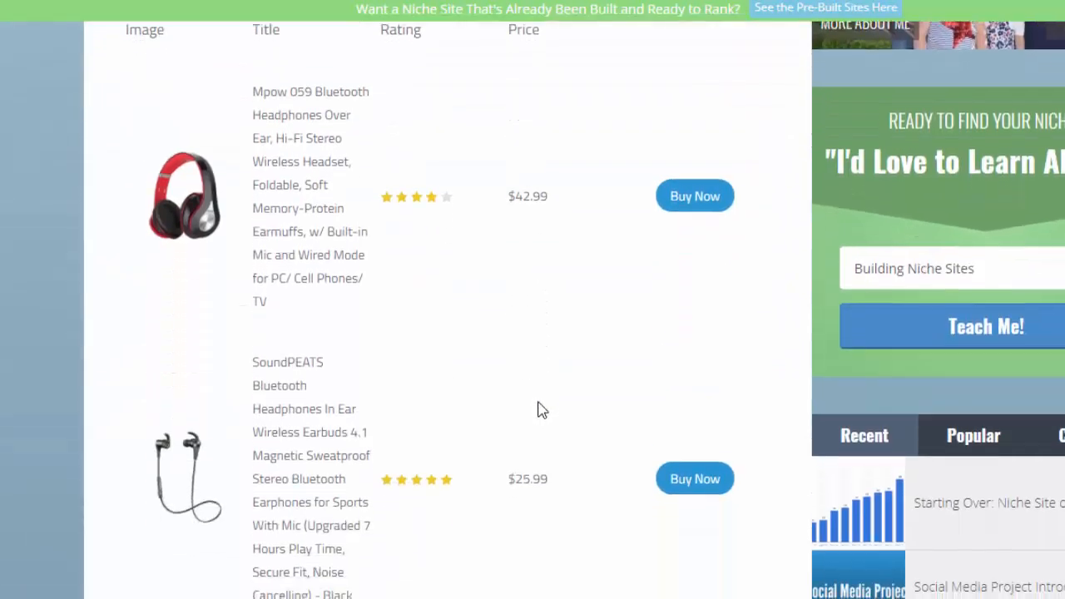
scroll("down", 3)
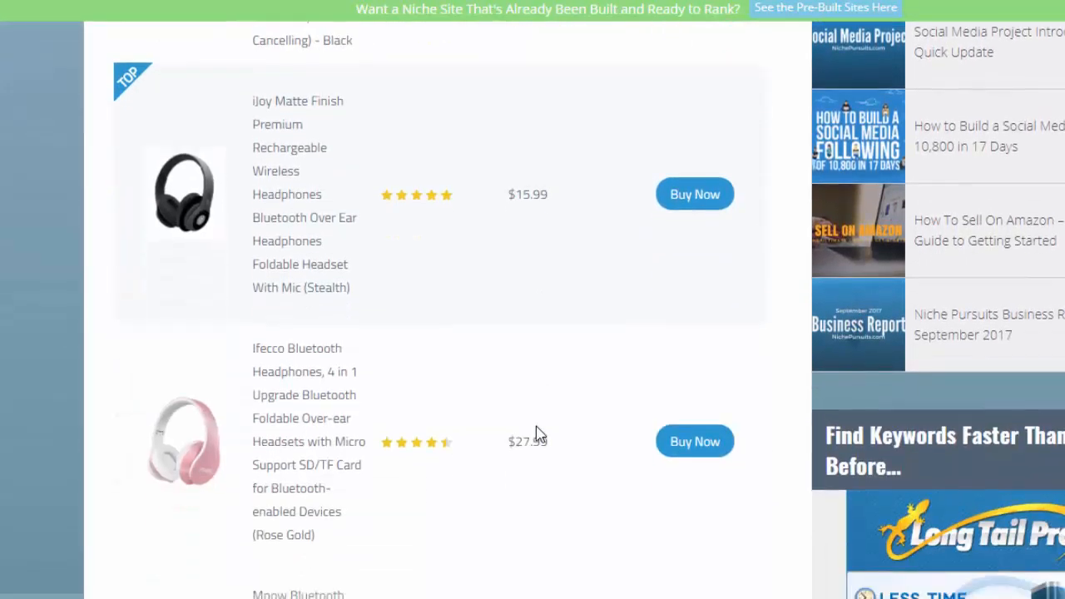
scroll("down", 3)
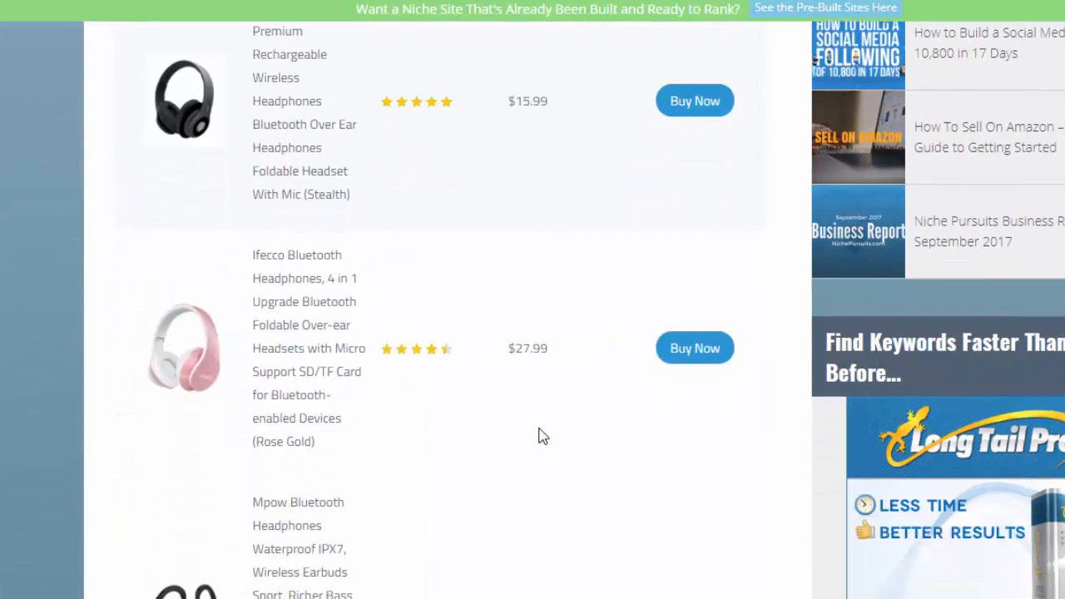
scroll("down", 3)
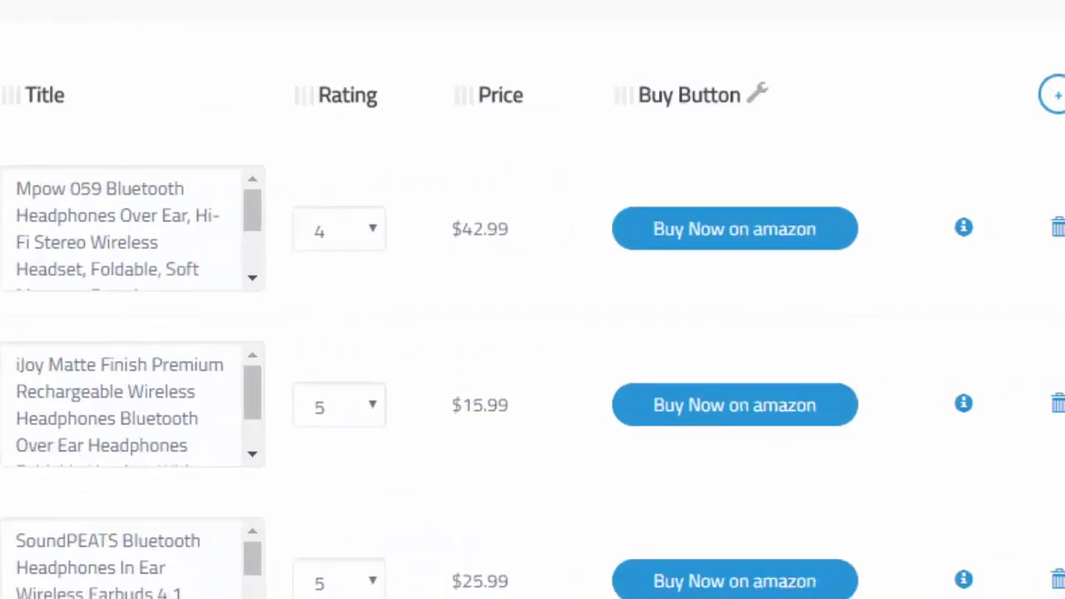
- Relabel the Mpow headphones' buy button as 'buy here'
left_click(734, 229)
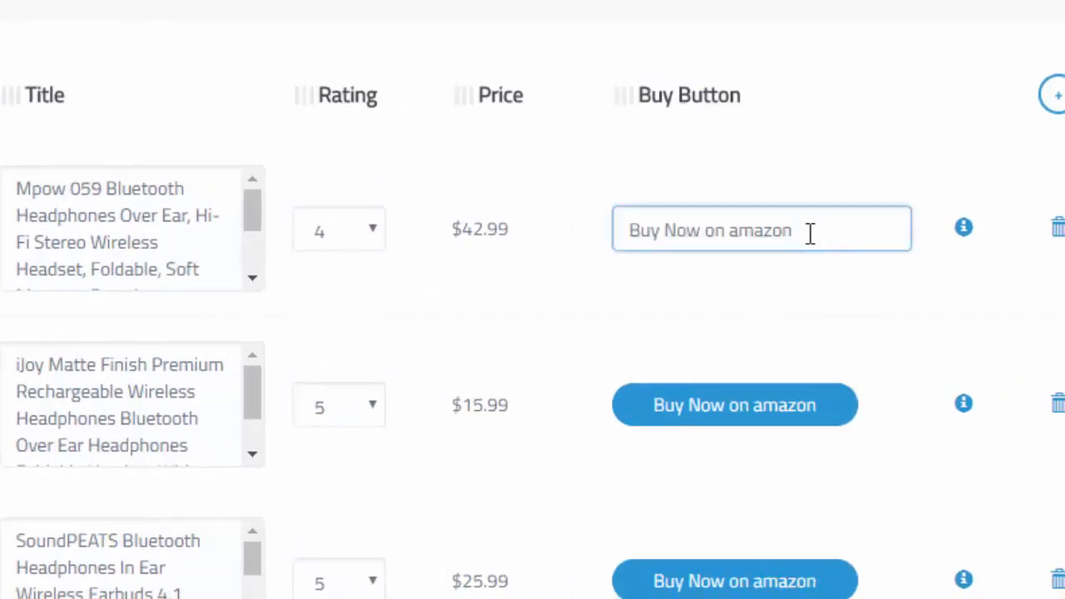
type("buy here")
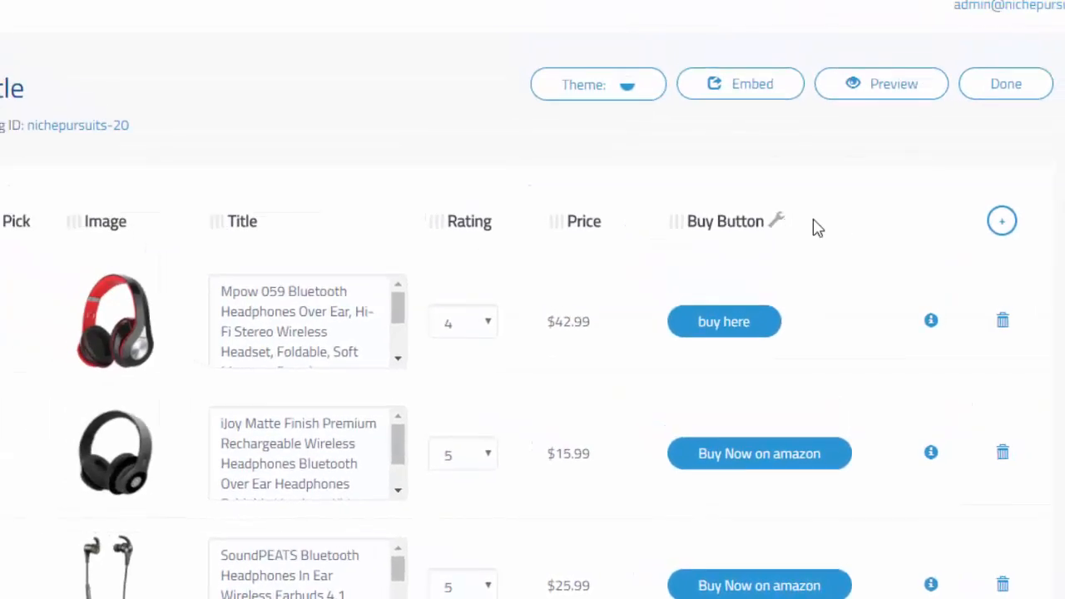
mouse_move(830, 222)
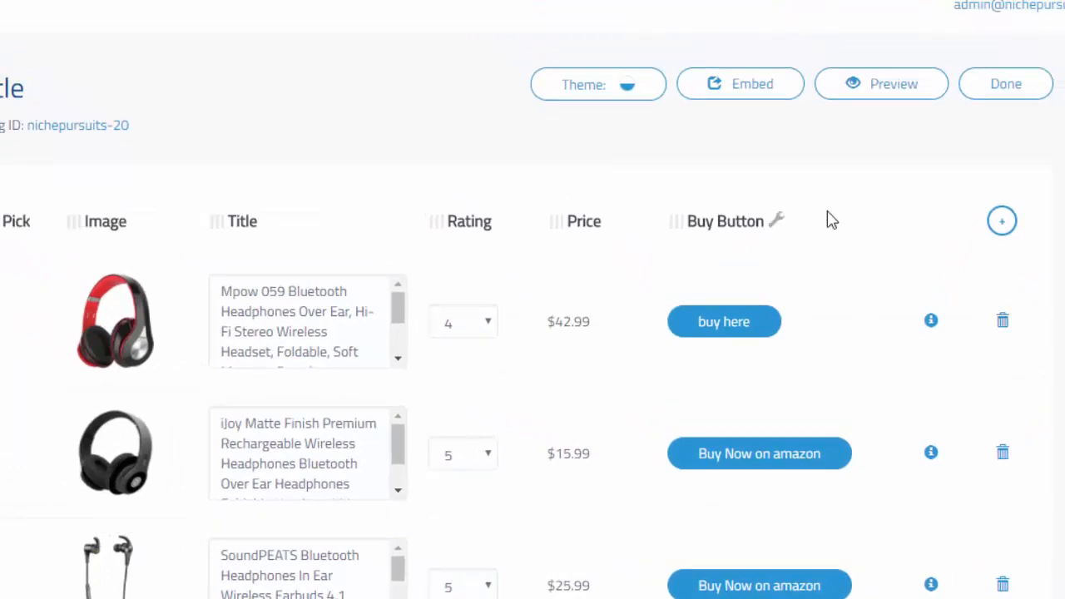
scroll("down", 3)
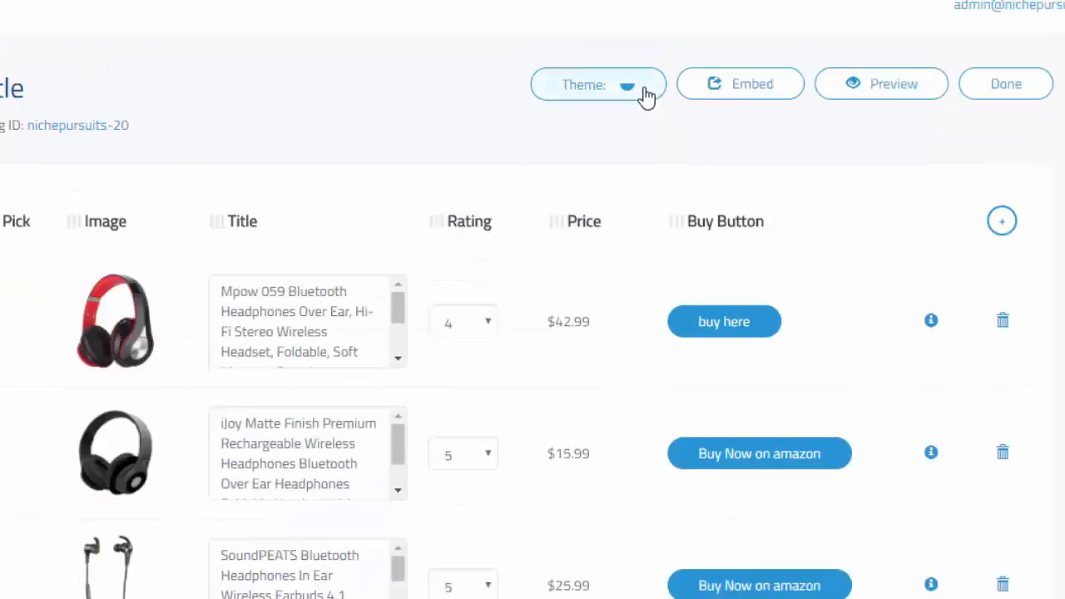
- Choose the dark blue theme from the table colour themes list
left_click(597, 84)
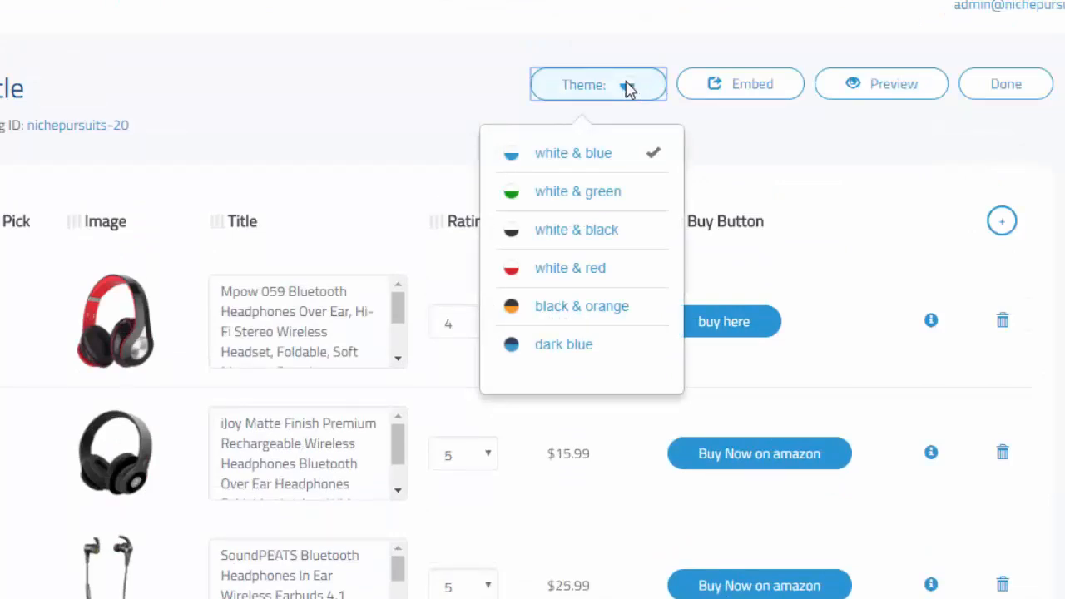
left_click(880, 83)
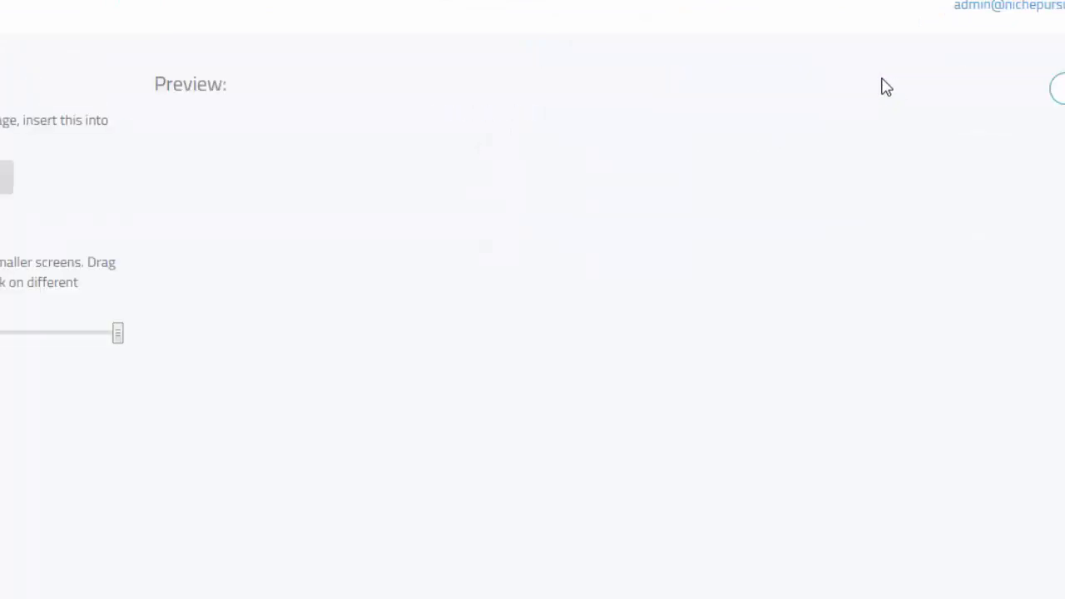
scroll("down", 3)
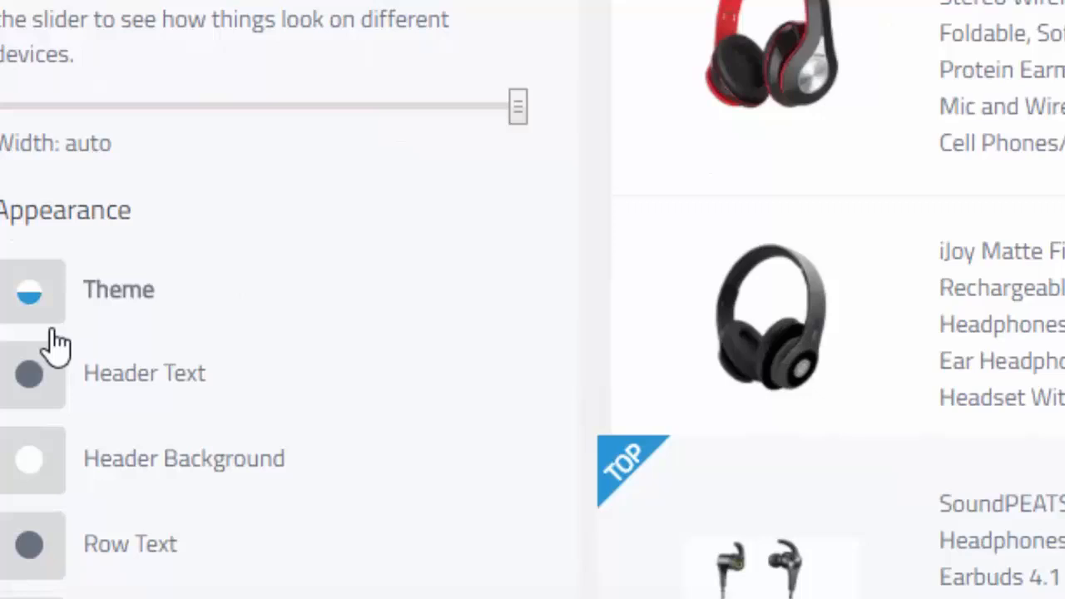
scroll("down", 3)
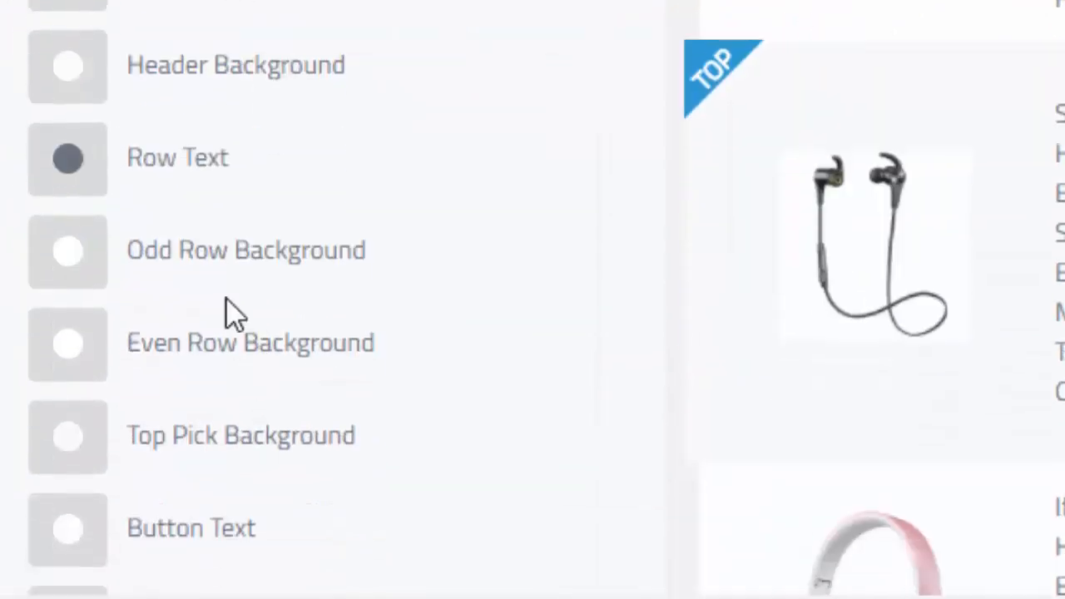
- Adjust the header background colour and reapply the dark-blue theme
left_click(67, 243)
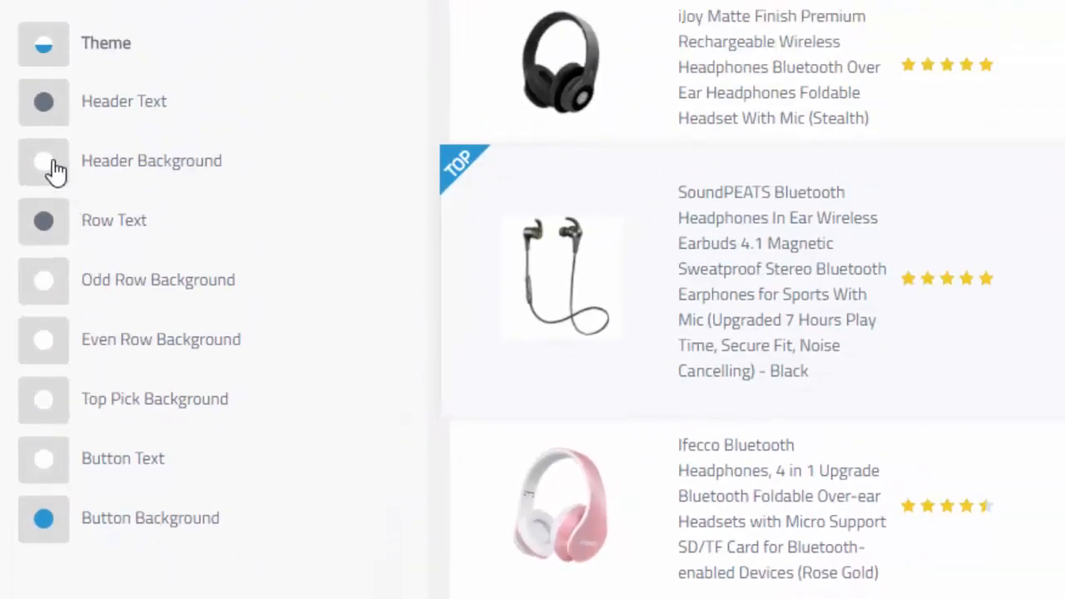
left_click(43, 160)
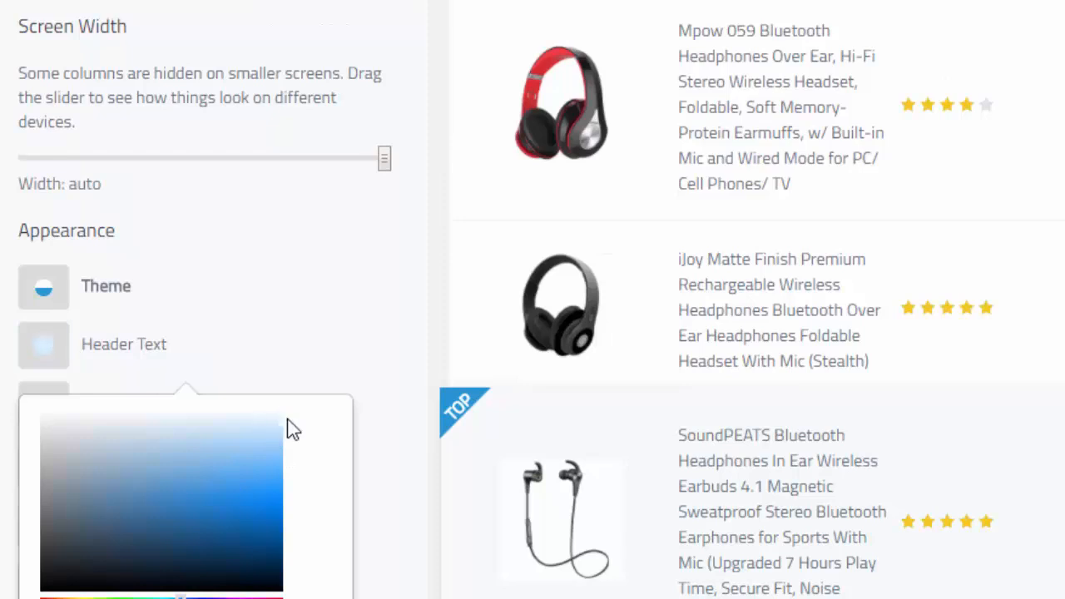
scroll("up", 3)
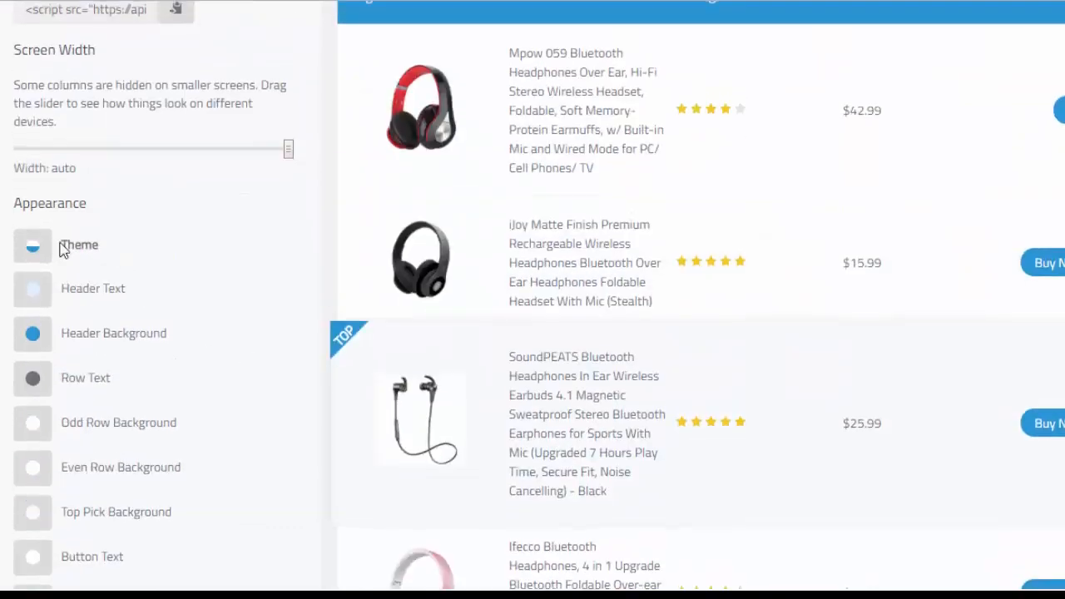
left_click(32, 245)
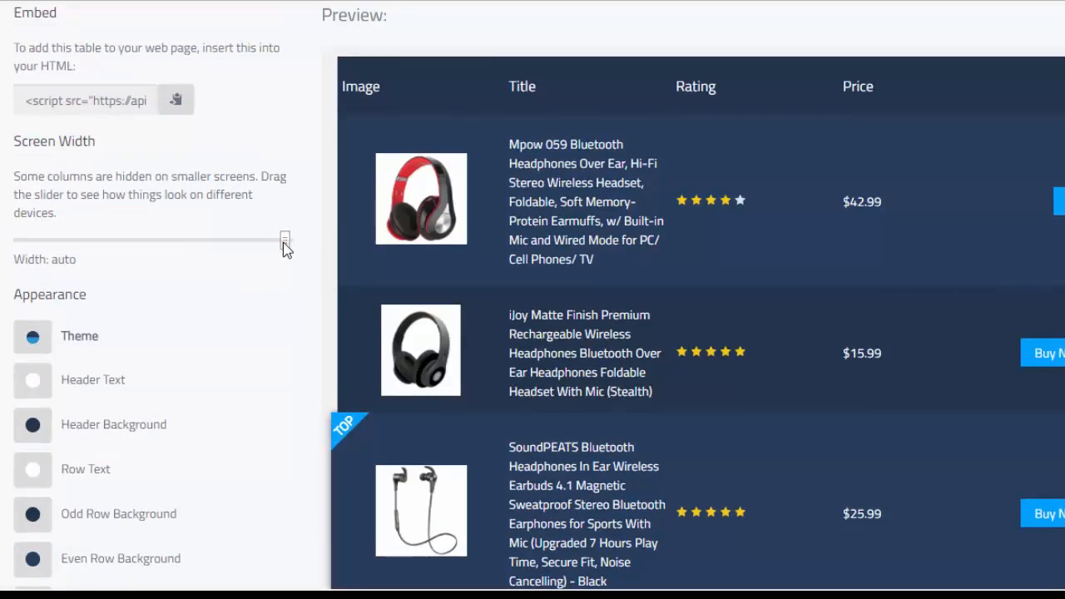
- Preview the table at tablet and portrait phone widths, then widen it again
left_click_drag(285, 242, 128, 241)
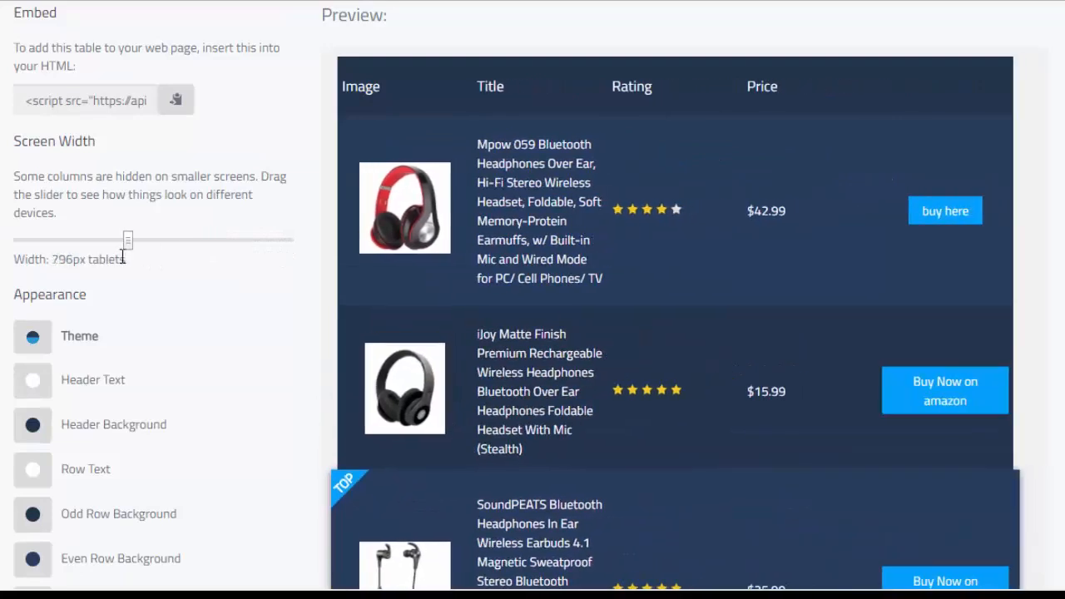
left_click_drag(128, 241, 65, 240)
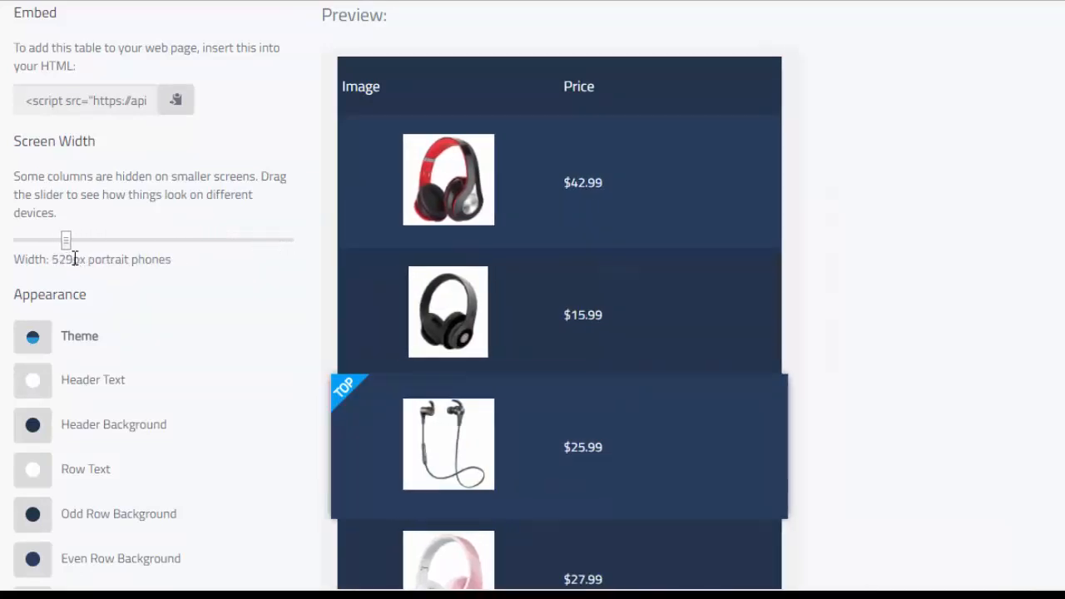
left_click_drag(66, 239, 159, 239)
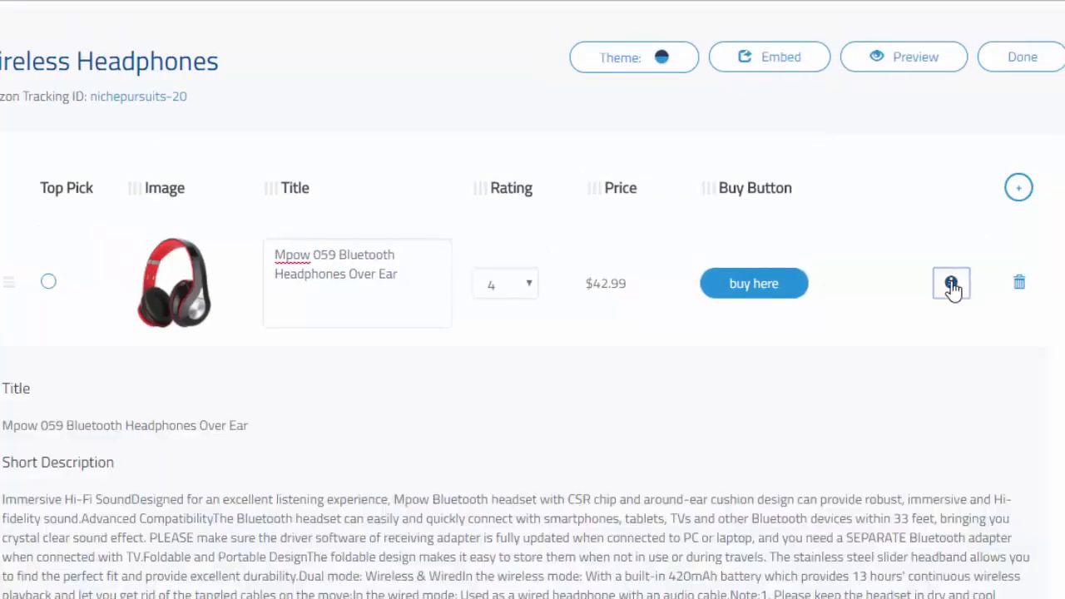
- Scroll through the Mpow description and reviews, then collapse its details
scroll("down", 3)
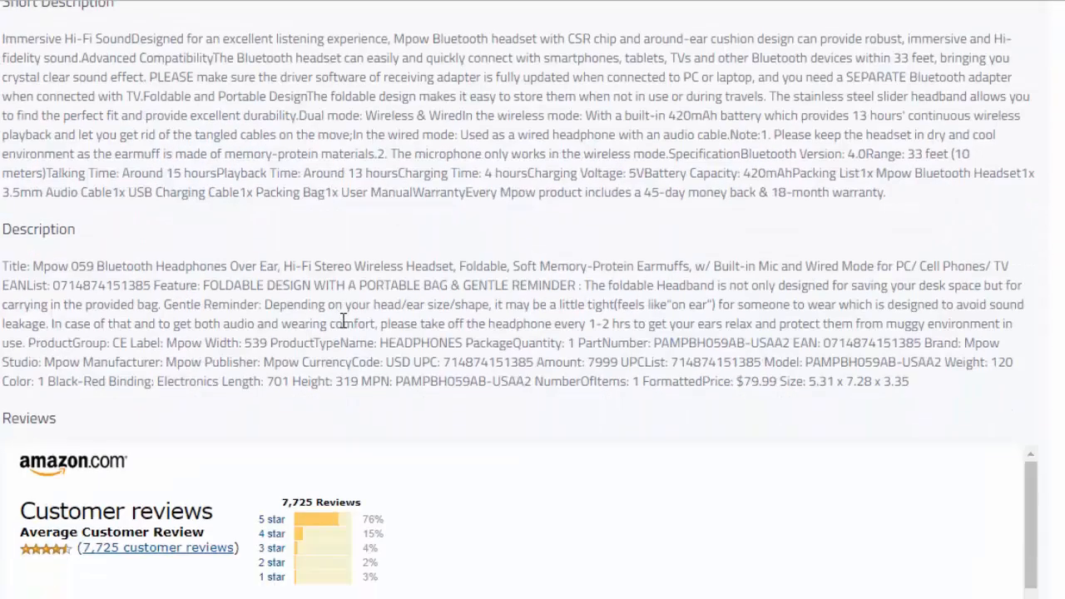
scroll("down", 3)
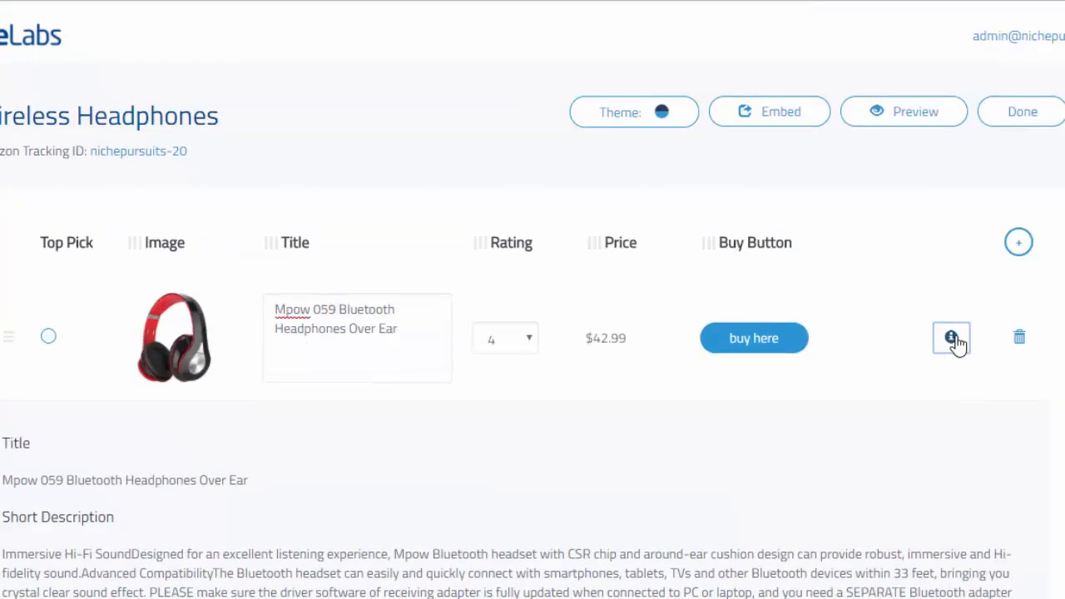
left_click(952, 337)
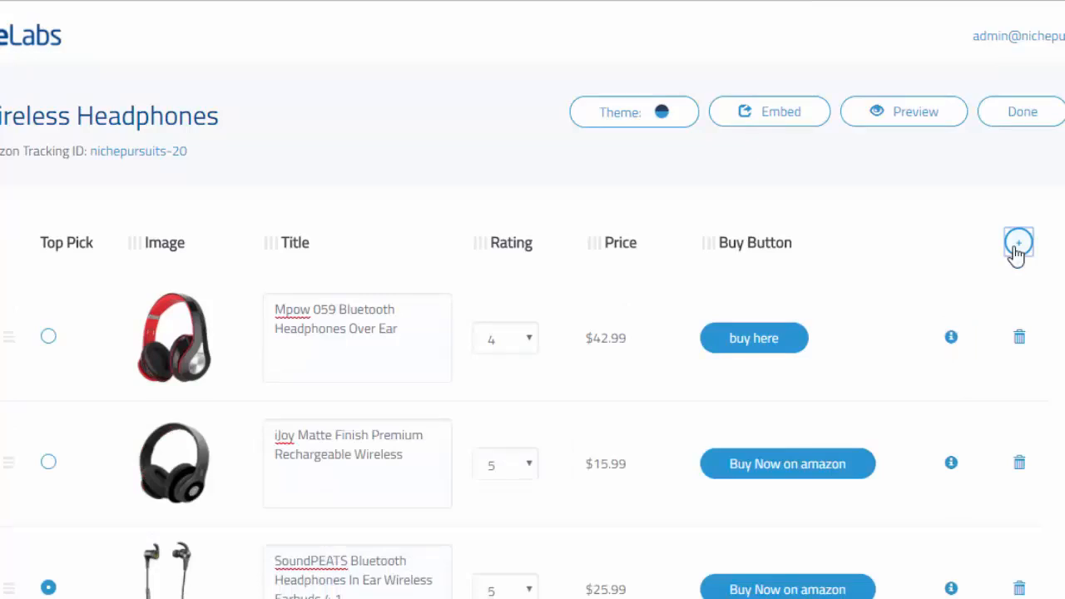
- Insert a New Column at the right end of the column headers
left_click(1018, 242)
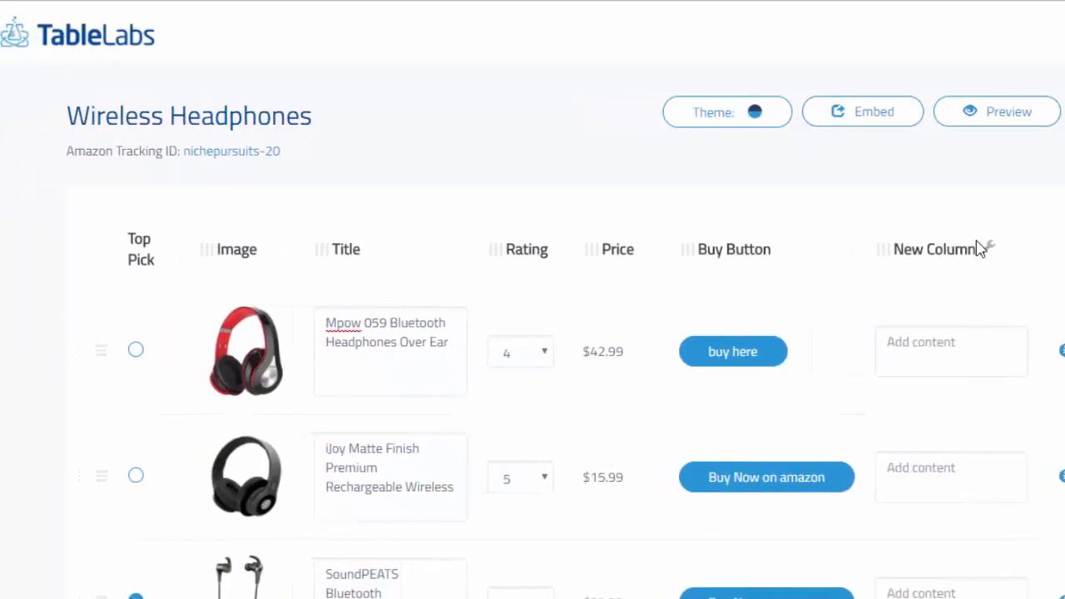
left_click(997, 111)
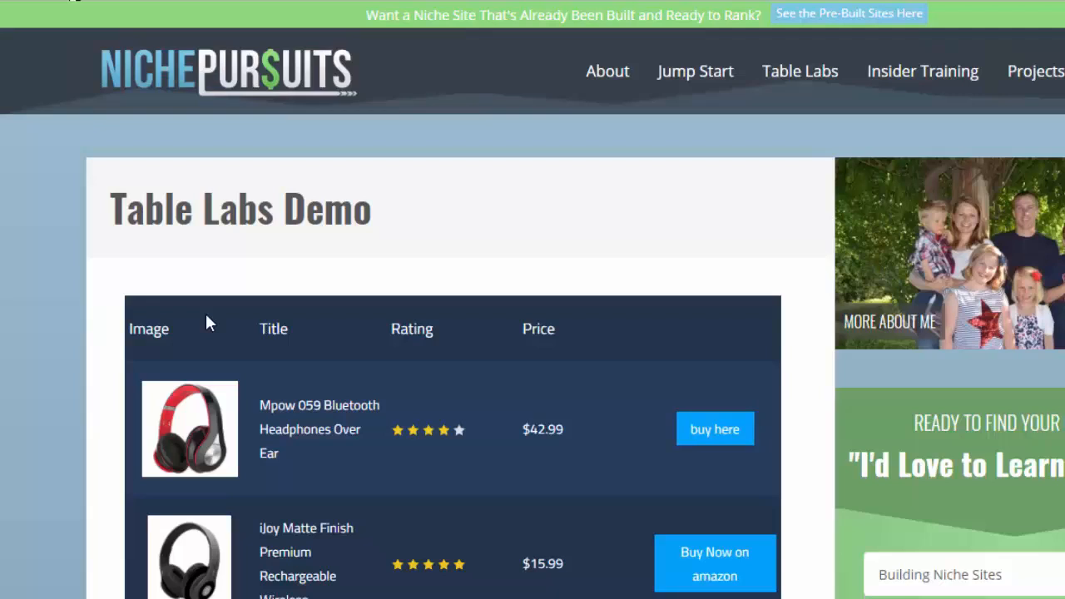
- Scroll down the Table Labs Demo page and follow SoundPEATS' 'Buy Now on amazon' link
scroll("down", 3)
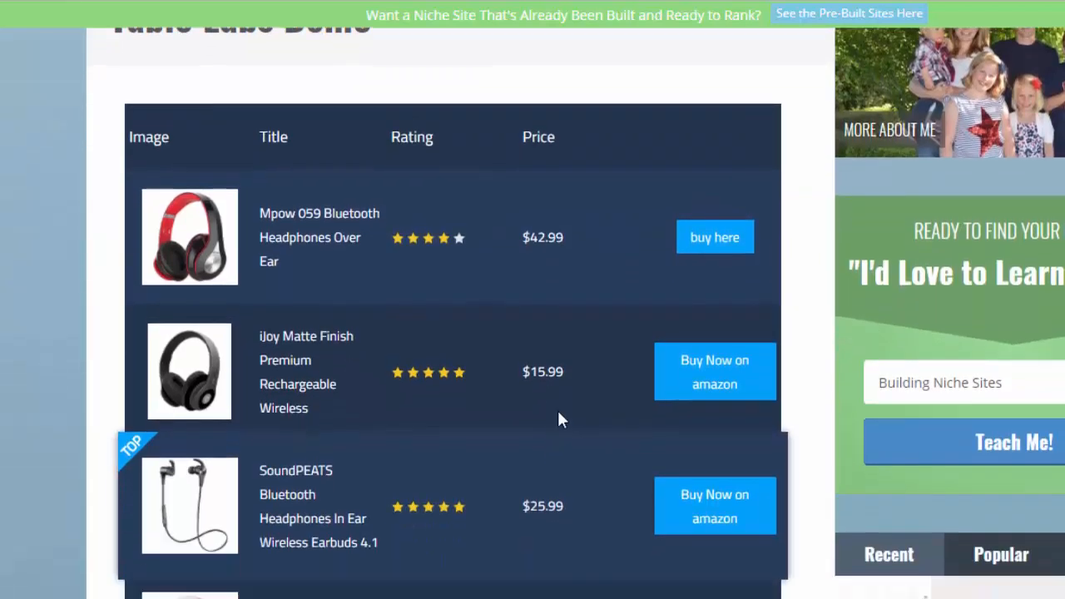
scroll("down", 3)
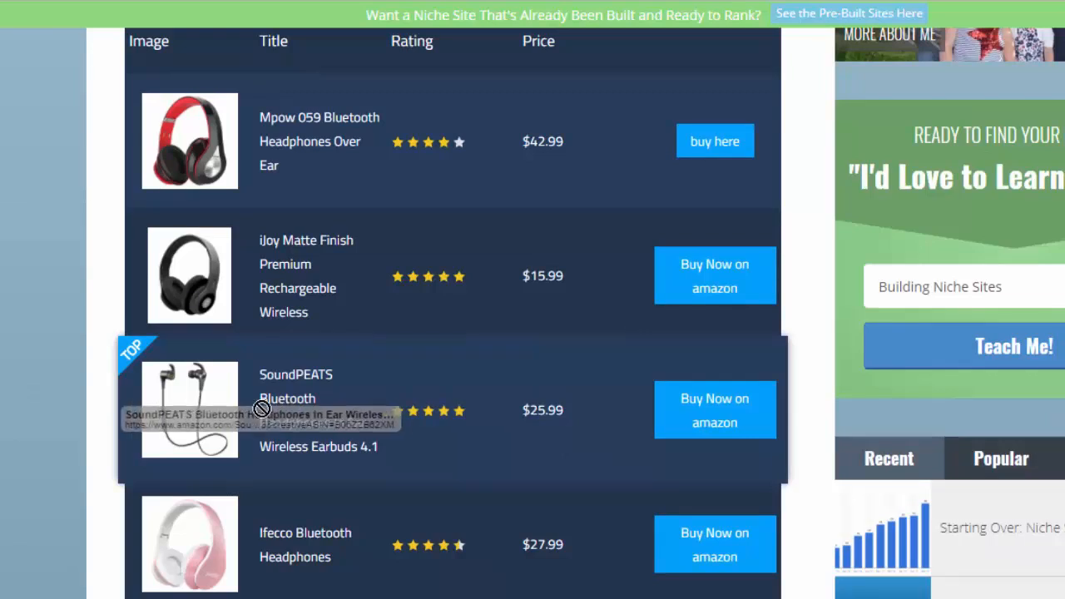
mouse_move(730, 418)
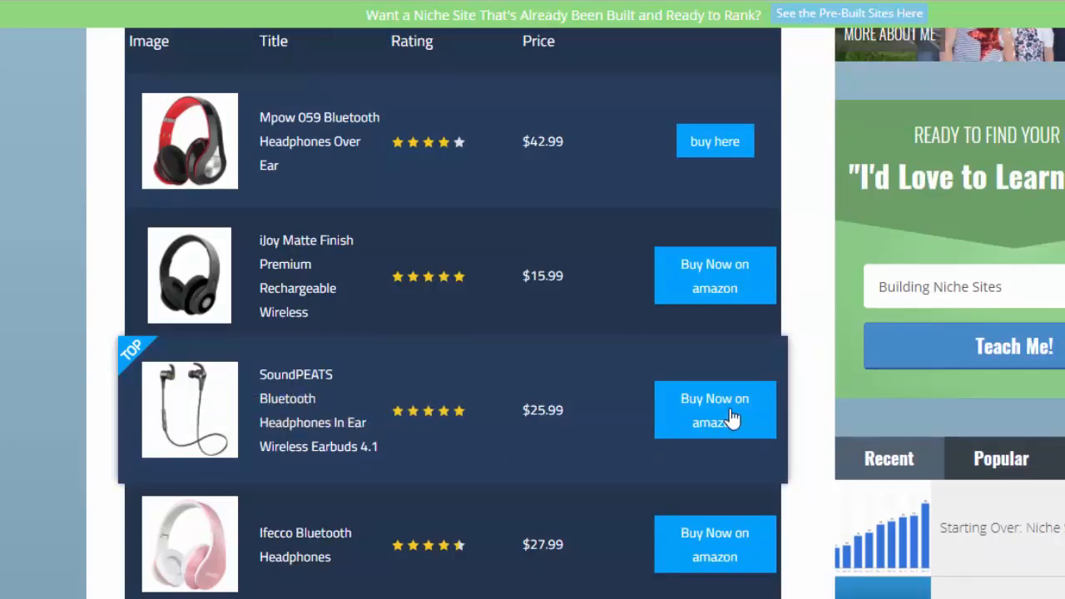
left_click(714, 410)
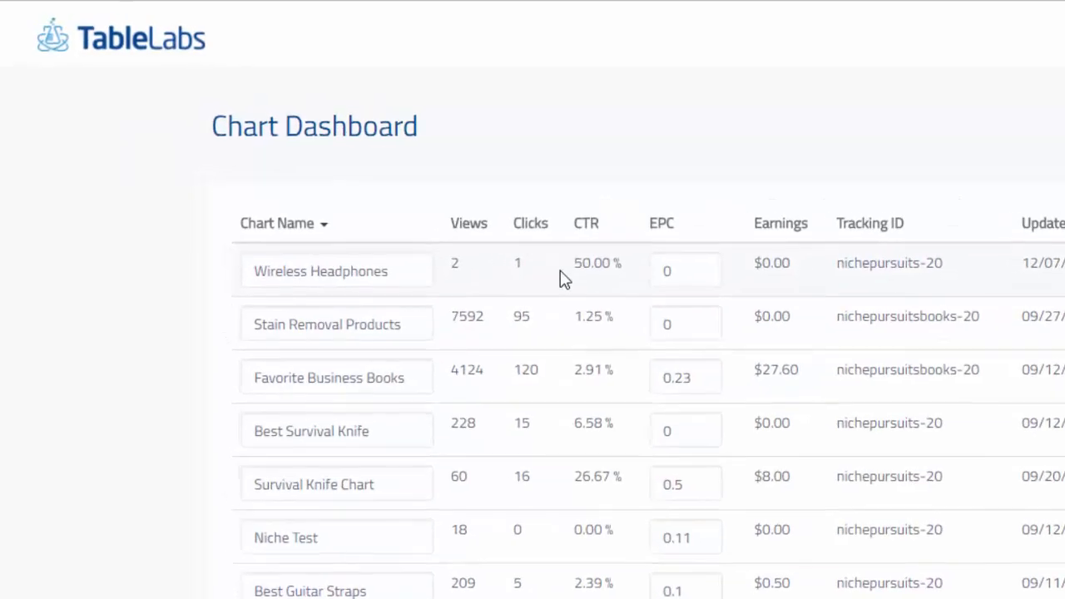
mouse_move(489, 275)
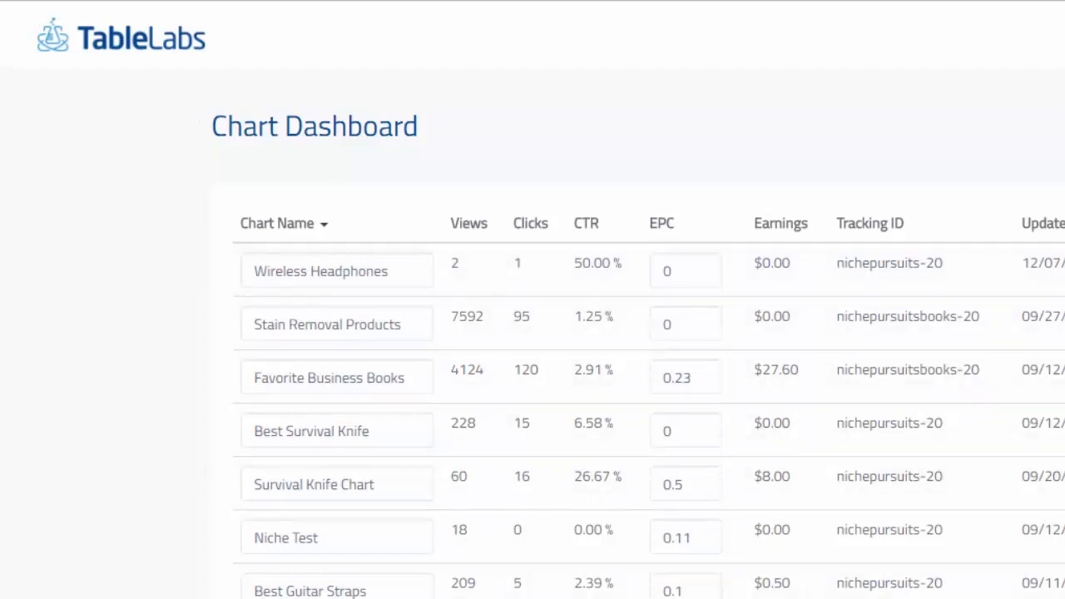
- Review the Wireless Headphones stats (2 views, 1 click, 50% CTR) and open that chart's editor
scroll("down", 3)
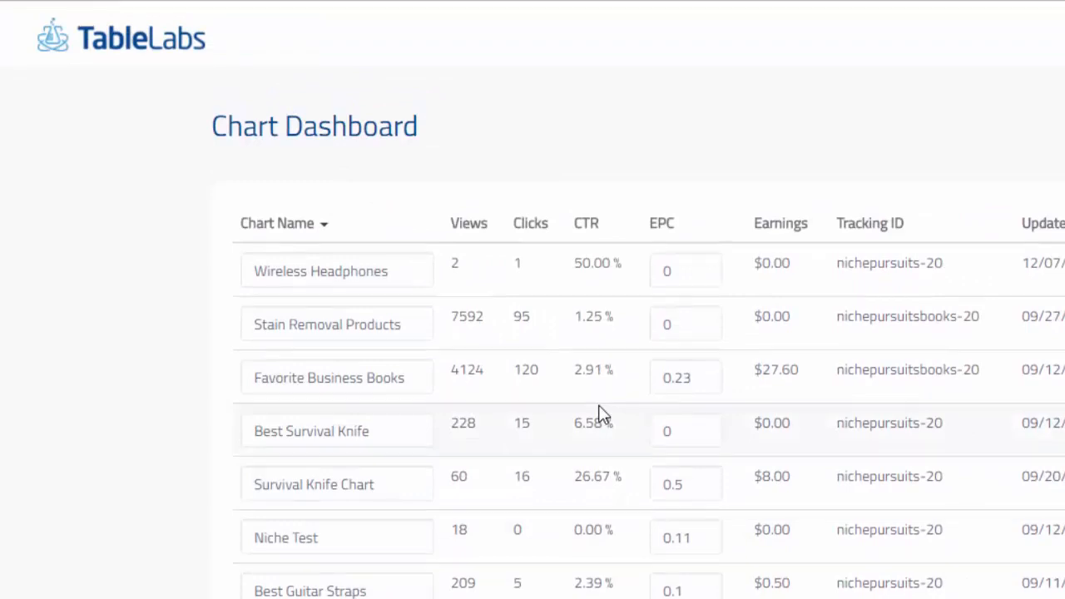
left_click(321, 270)
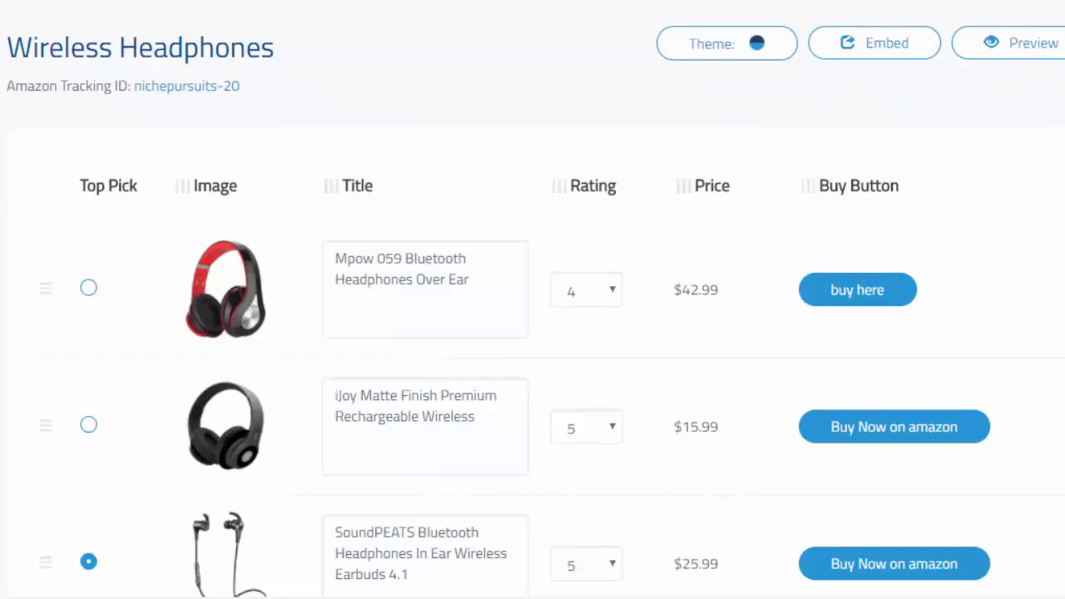
- Show the Wireless Headphones table preview with its embed code, width and appearance options
left_click(874, 43)
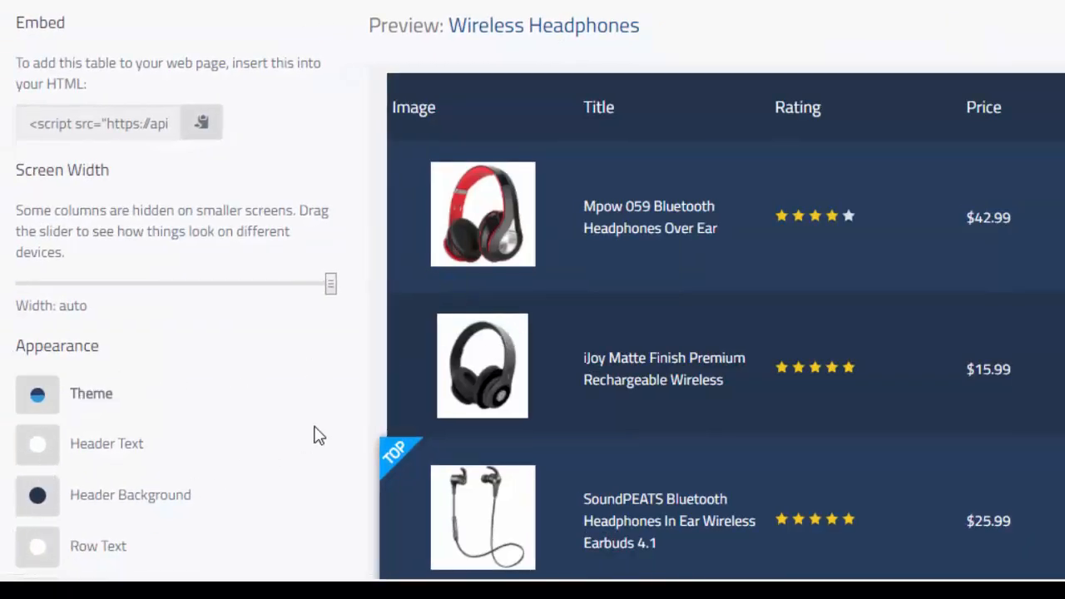
mouse_move(37, 394)
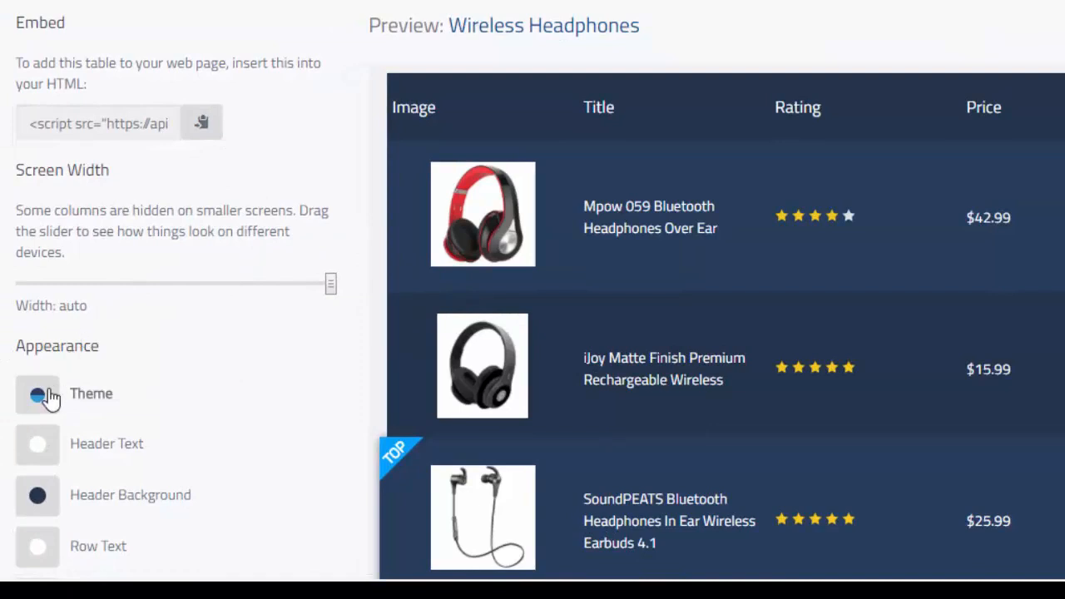